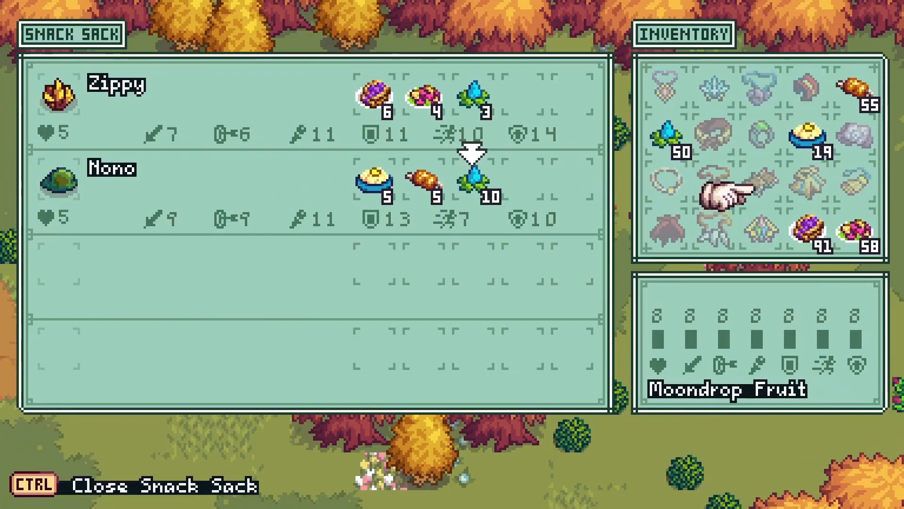
Close the Snack Sack and bring up the creature Bestiary grid
key("ctrl")
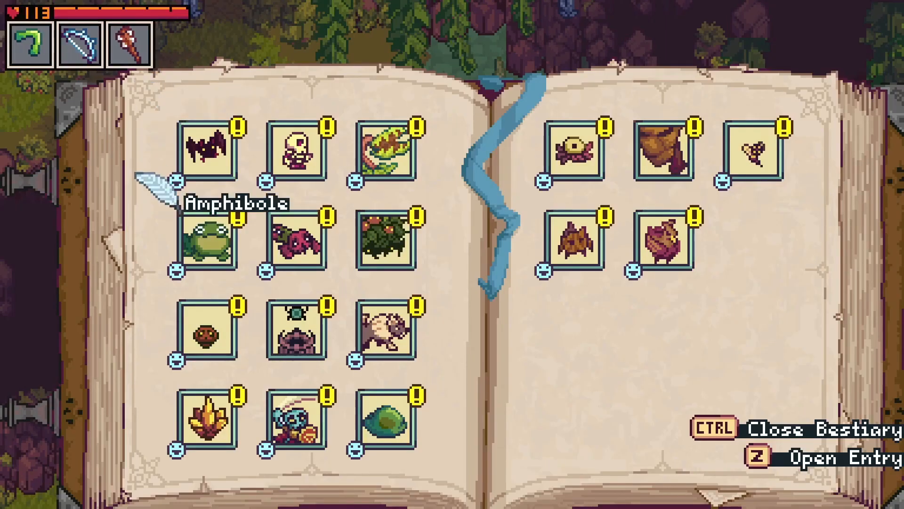
key("z")
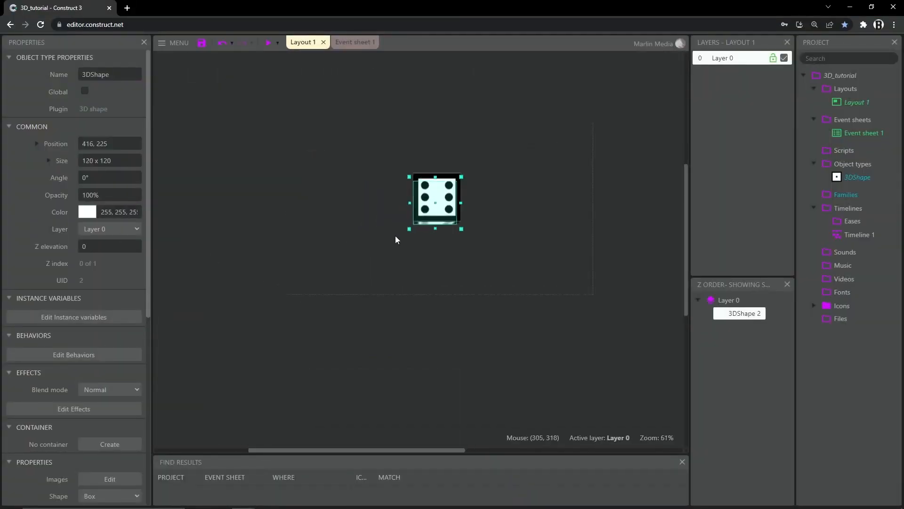
Add player, walls and ground layers, place the player sprite, and insert a 3DCamera object
scroll("up", 3)
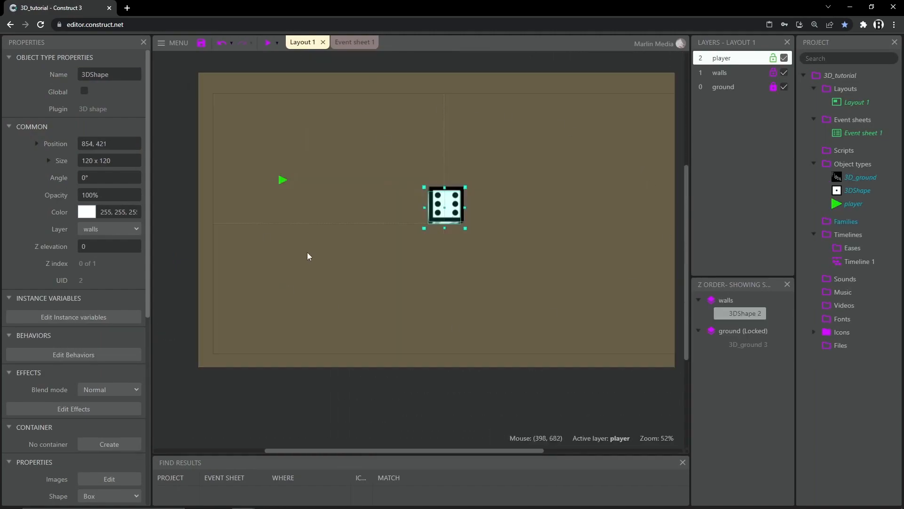
left_click(307, 226)
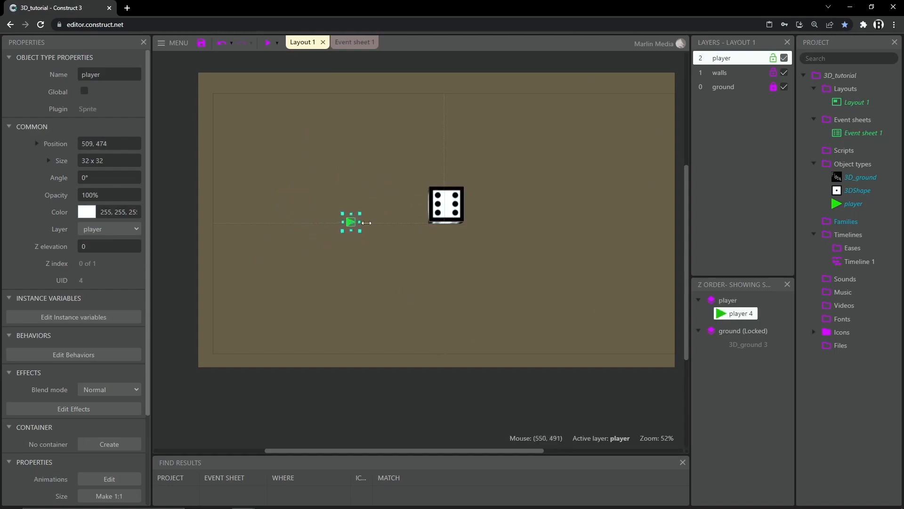
mouse_move(372, 226)
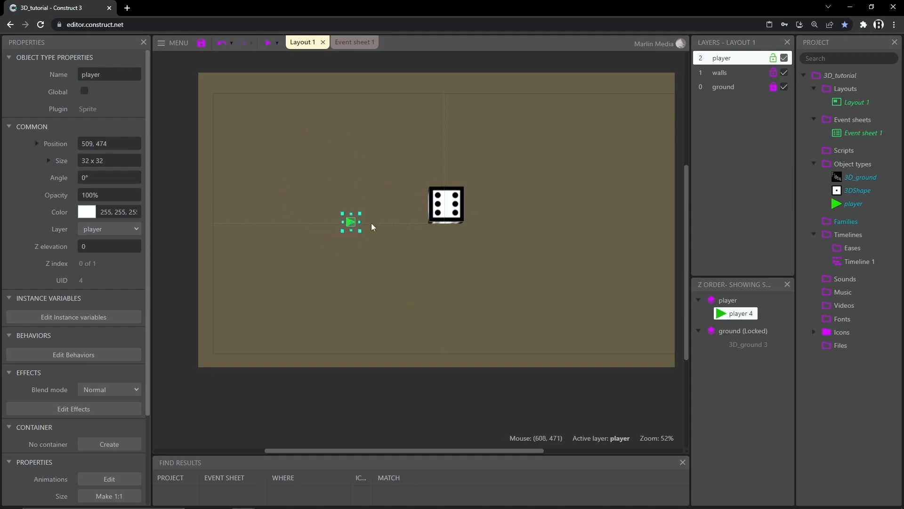
mouse_move(572, 162)
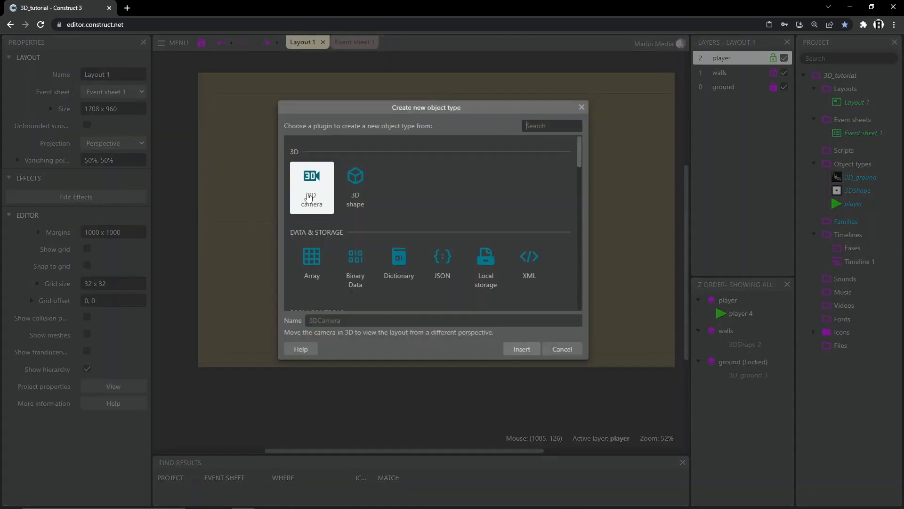
mouse_move(318, 189)
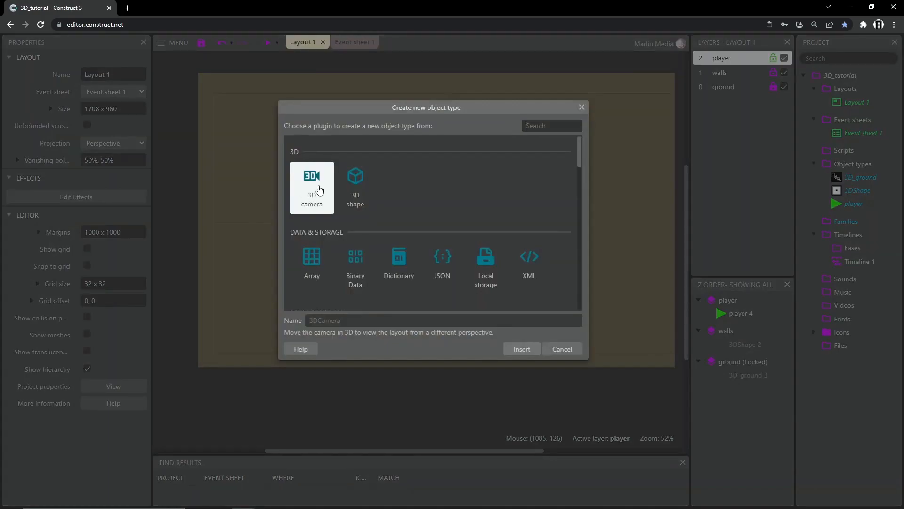
mouse_move(310, 186)
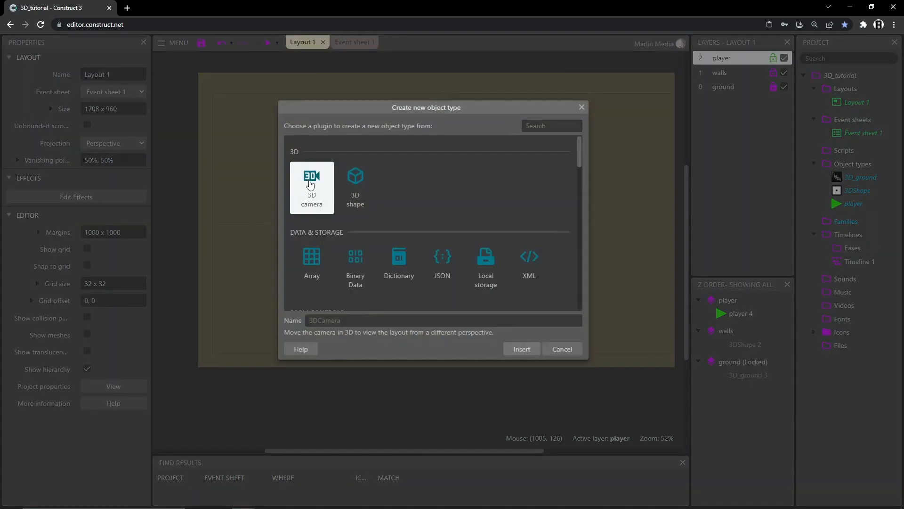
left_click(520, 349)
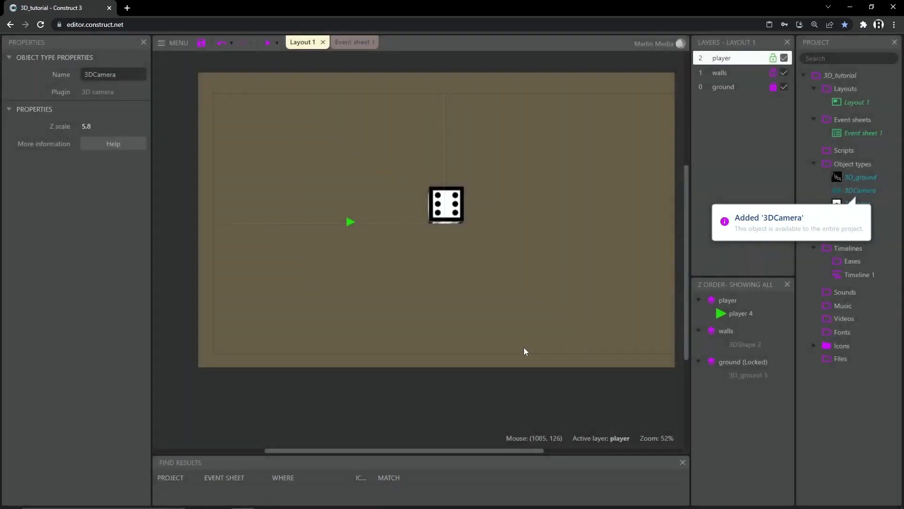
mouse_move(866, 187)
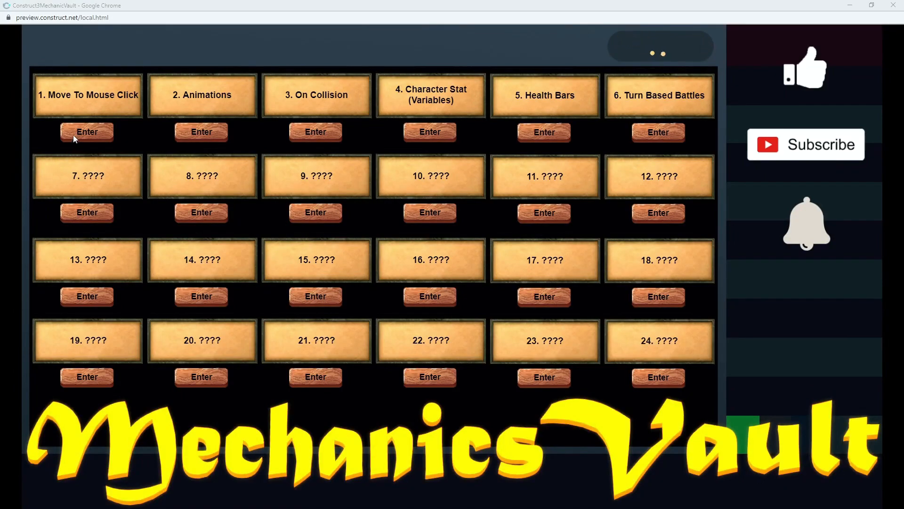
Enter the Move To Mouse Click demo and walk the hero off the path
left_click(86, 132)
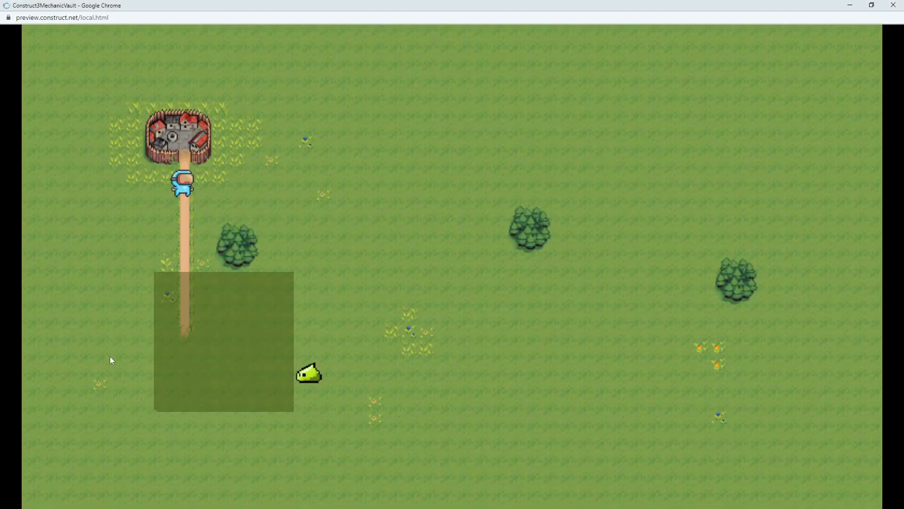
mouse_move(123, 192)
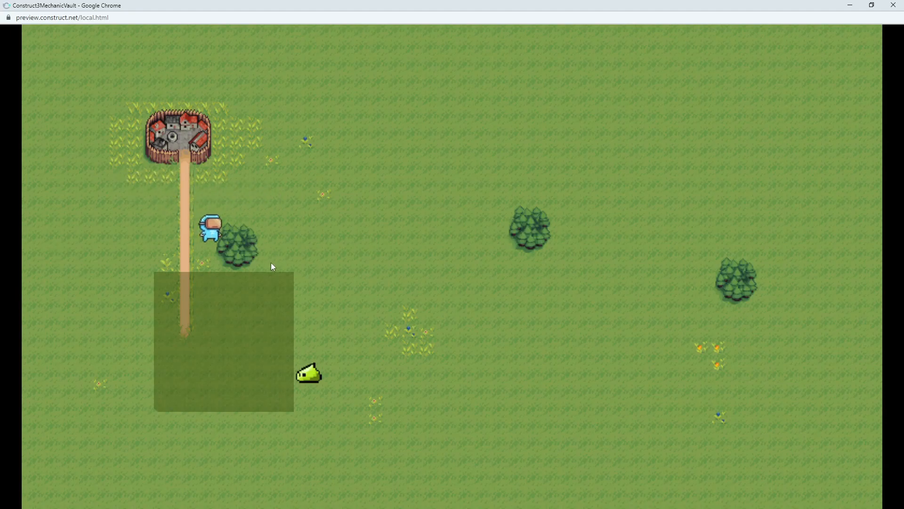
mouse_move(125, 215)
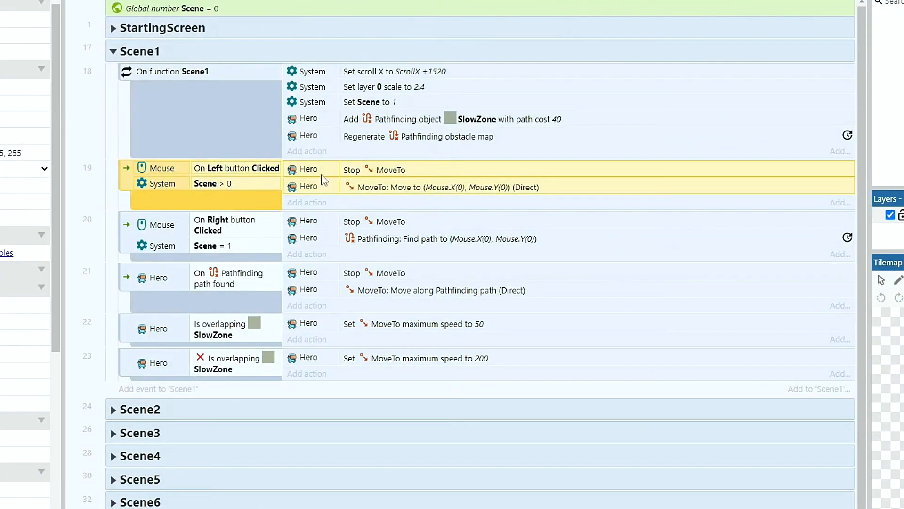
mouse_move(316, 184)
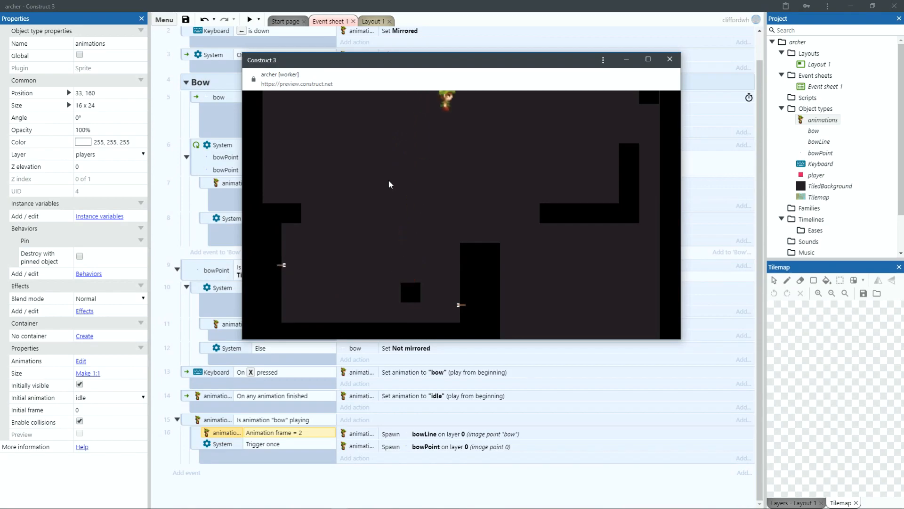
Close the archer preview and rerun Layout 1 in a new preview window
left_click(669, 59)
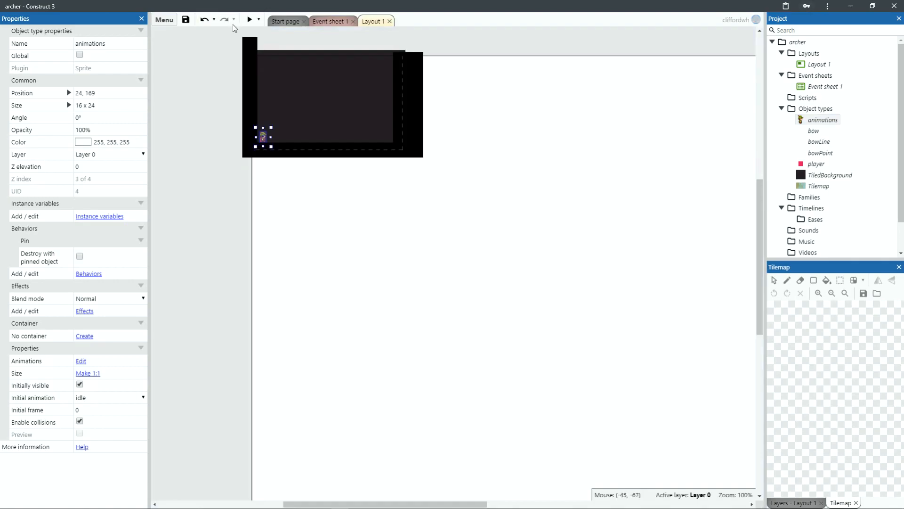
left_click(249, 20)
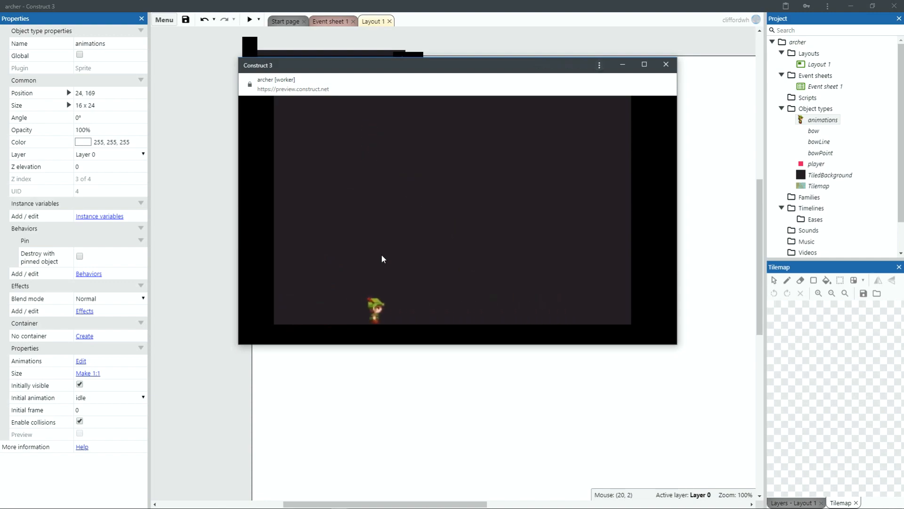
left_click(666, 64)
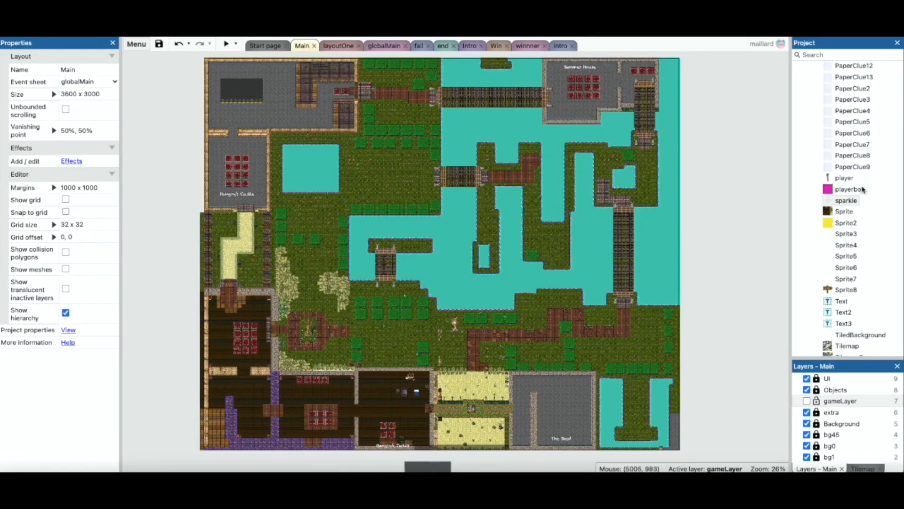
scroll("down", 3)
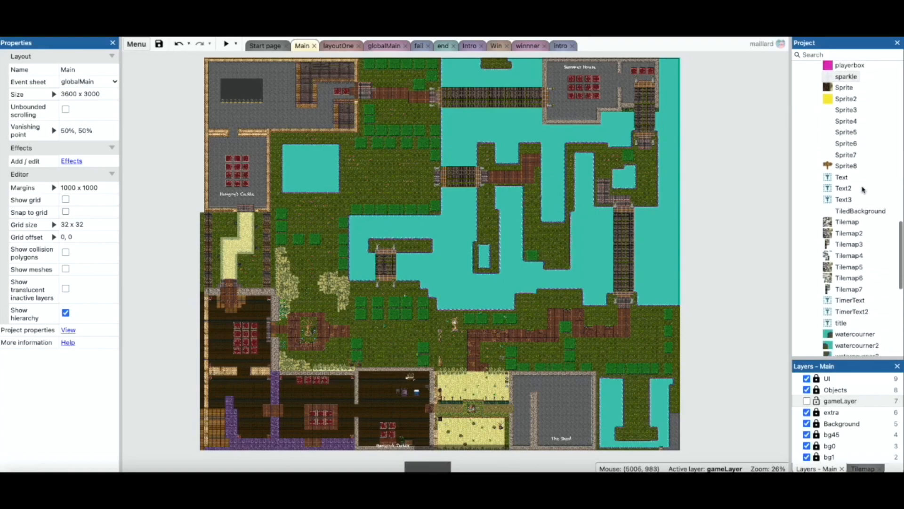
scroll("down", 3)
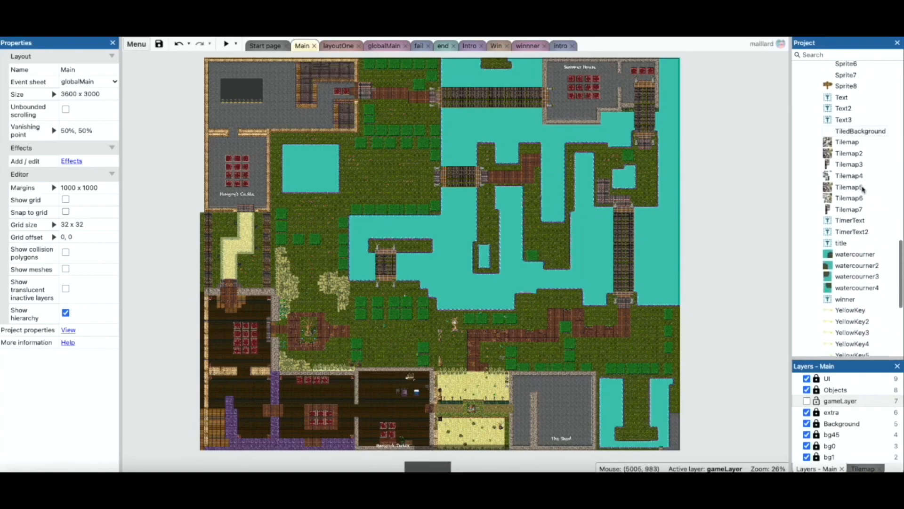
scroll("down", 3)
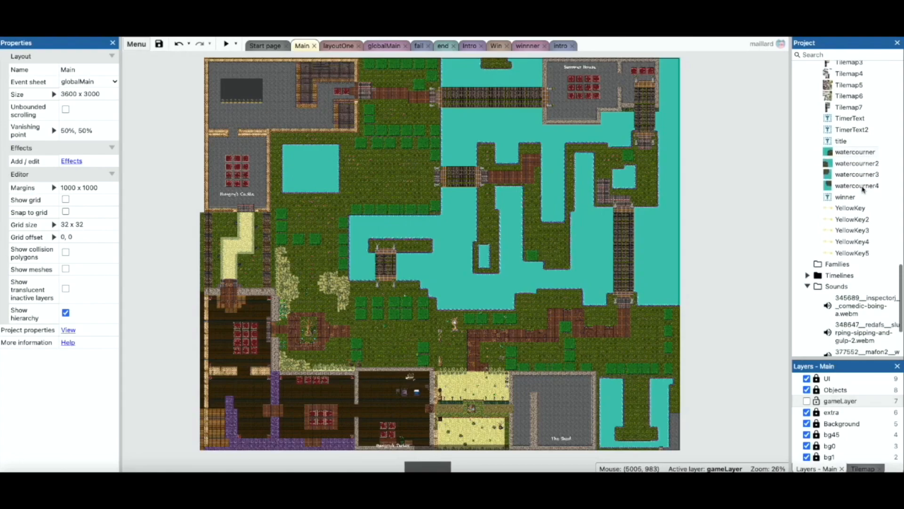
scroll("up", 3)
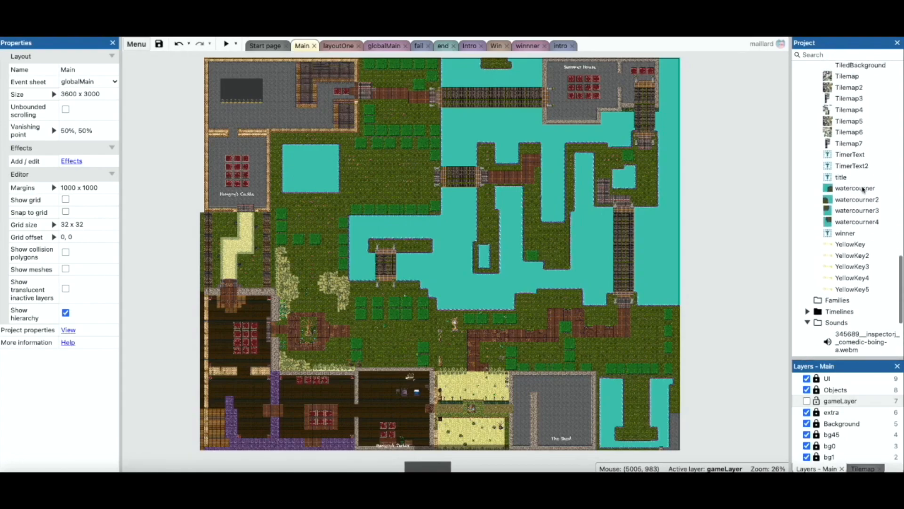
scroll("up", 3)
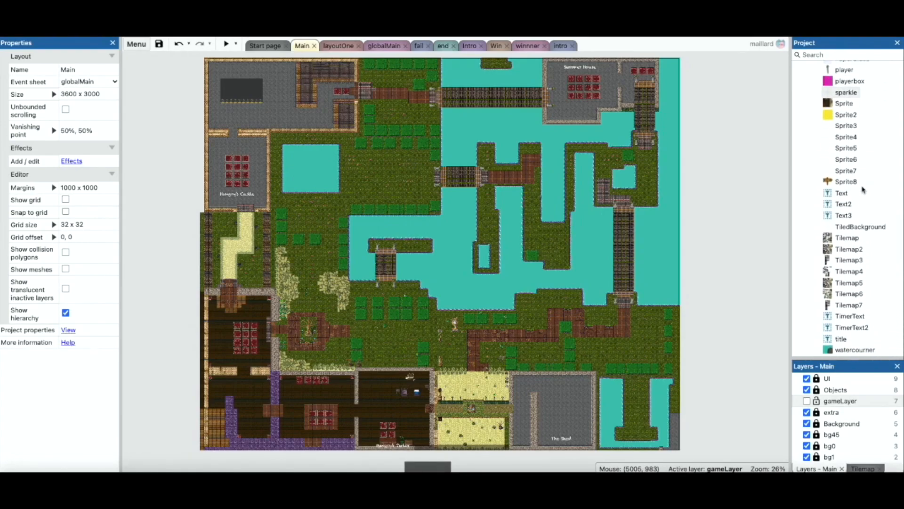
scroll("down", 3)
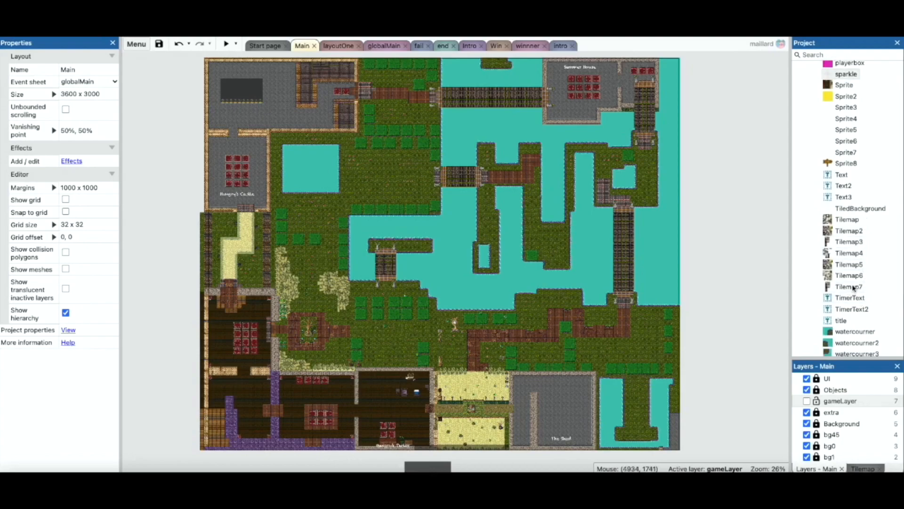